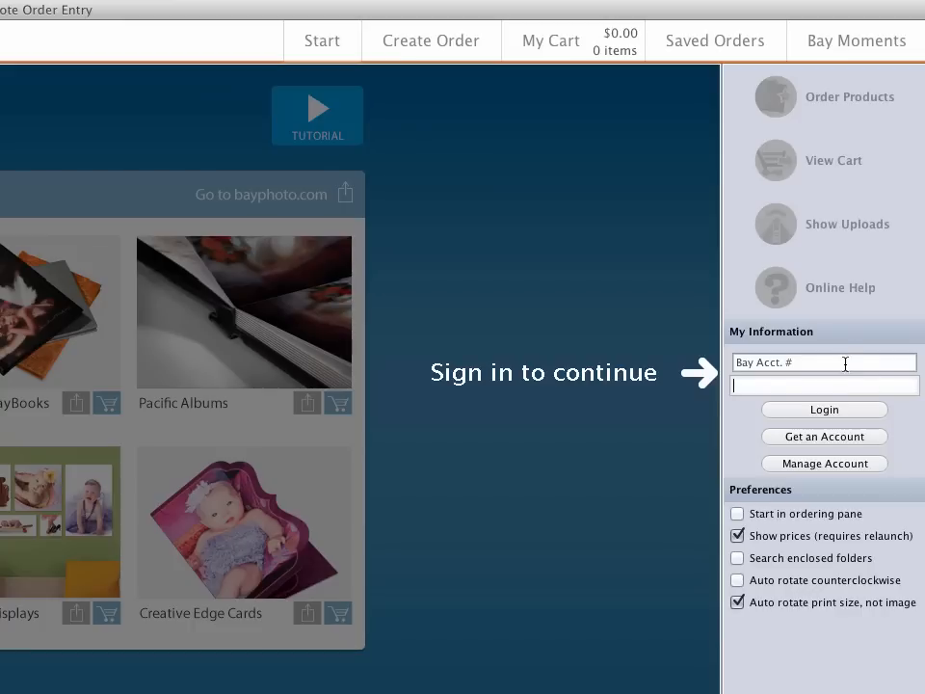
- Enter the Bay account password and log in to reach the ordering catalog
{"action": "left_click", "coordinate": [825, 408]}
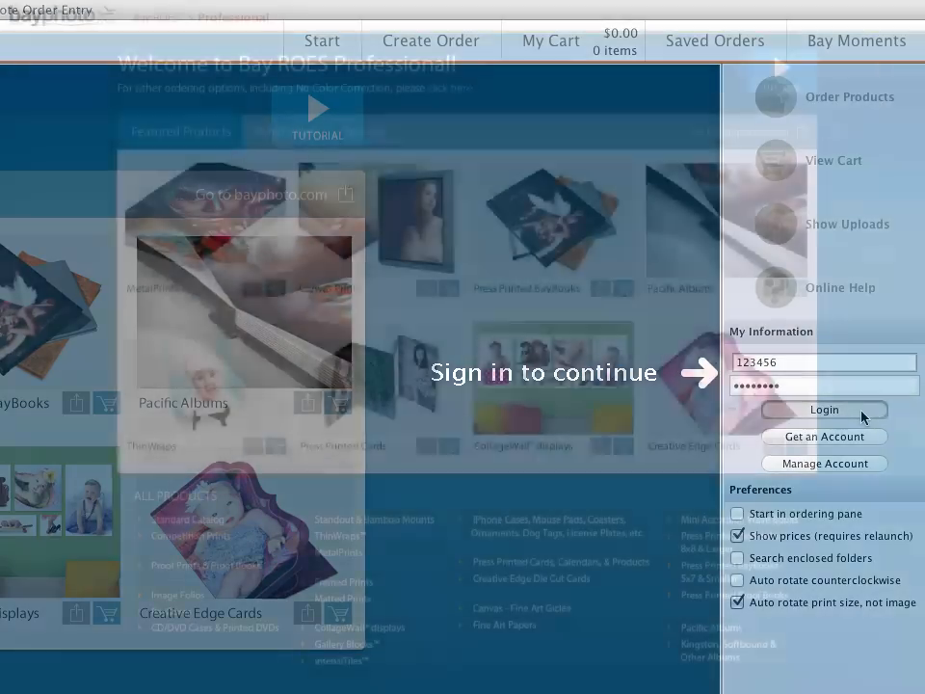
{"action": "left_click", "coordinate": [825, 408]}
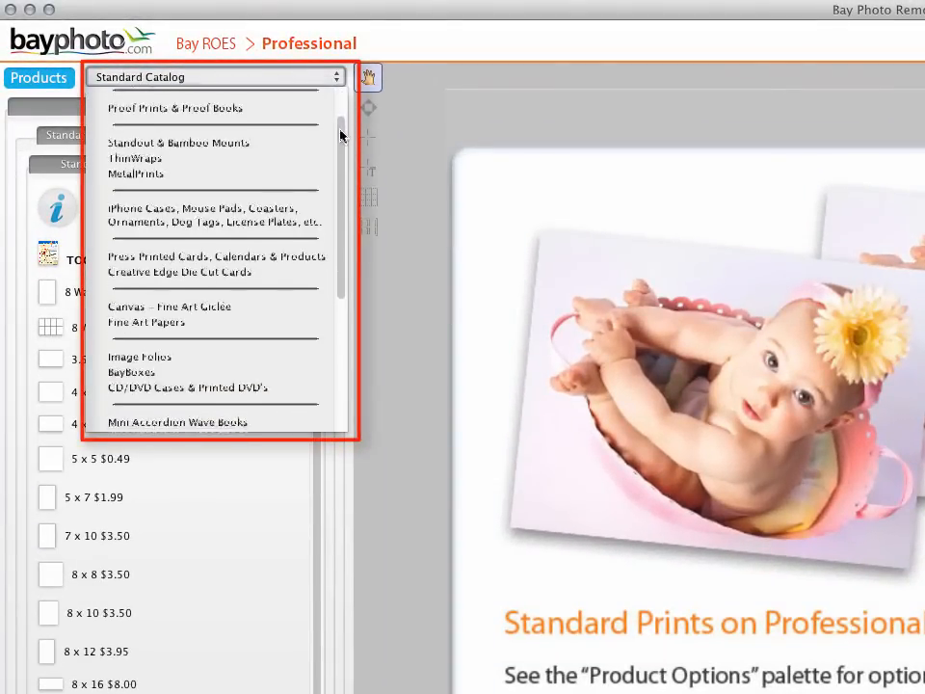
- Scroll the Products catalog list down to the MetalPrints category
{"action": "scroll", "scroll_direction": "down", "scroll_amount": 3}
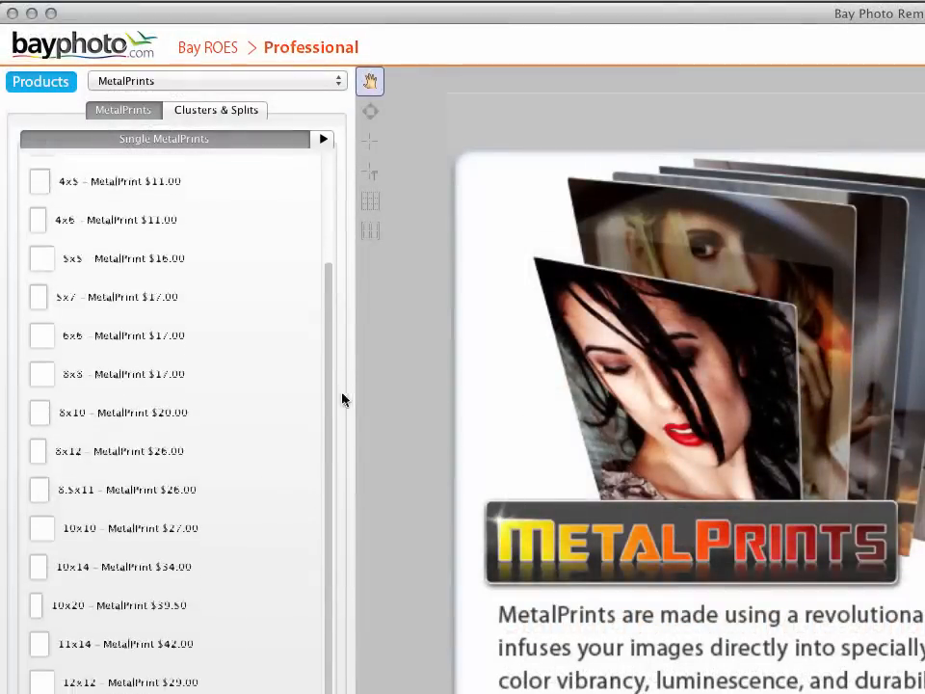
{"action": "scroll", "scroll_direction": "down", "scroll_amount": 3}
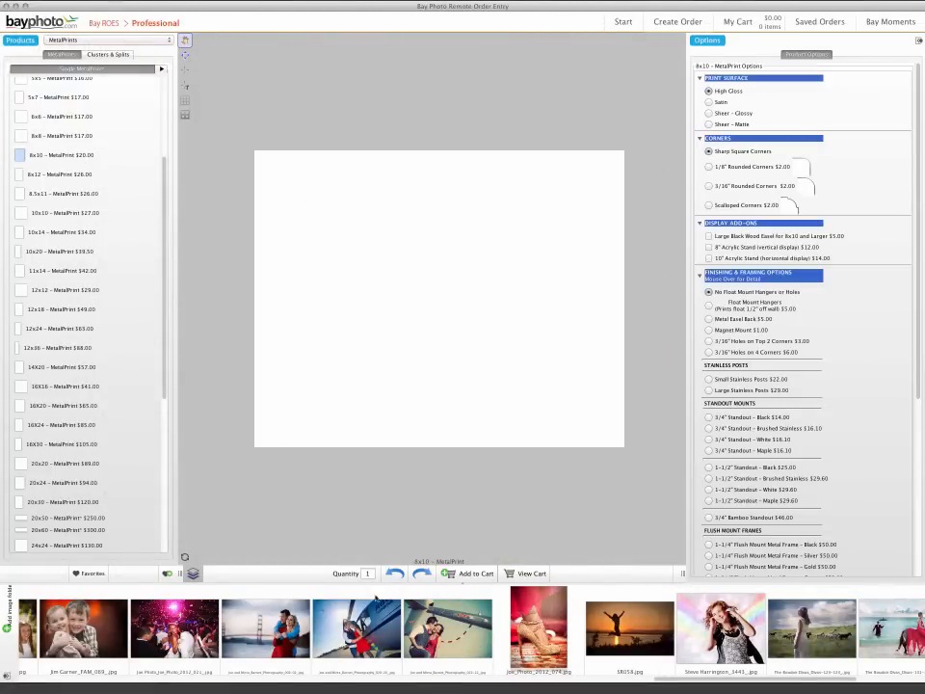
- Choose the 8x10 MetalPrint size and review its finishing options in the Options palette
{"action": "left_click", "coordinate": [266, 628]}
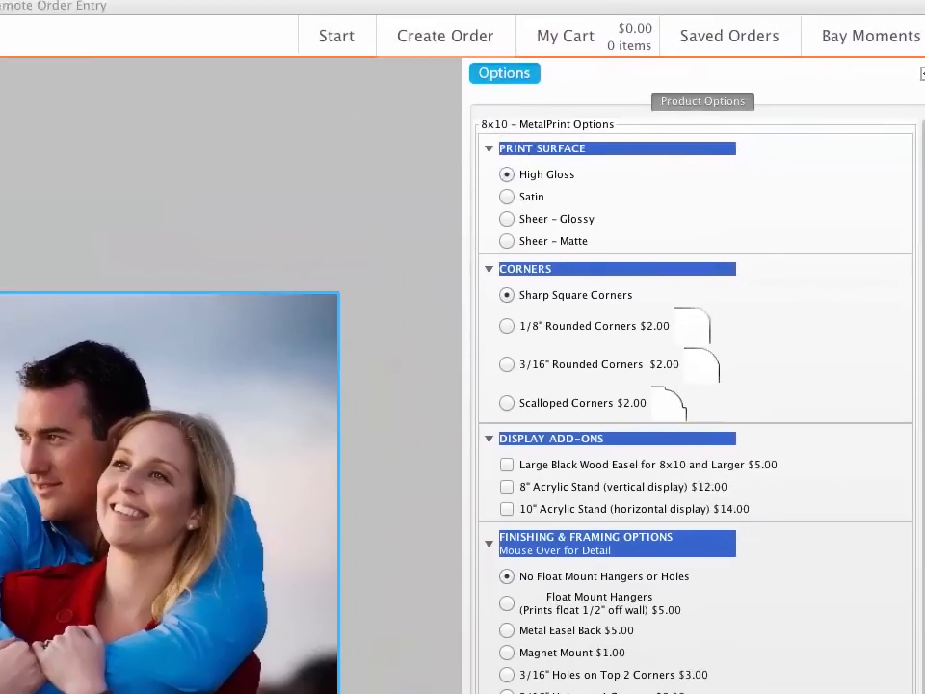
{"action": "scroll", "scroll_direction": "down", "scroll_amount": 3}
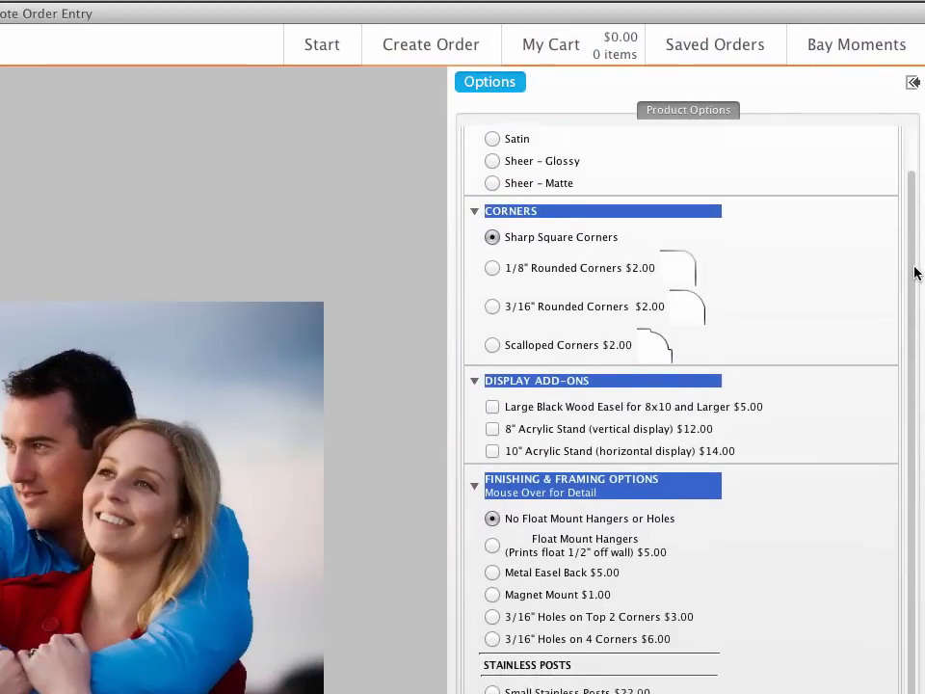
{"action": "scroll", "scroll_direction": "down", "scroll_amount": 3}
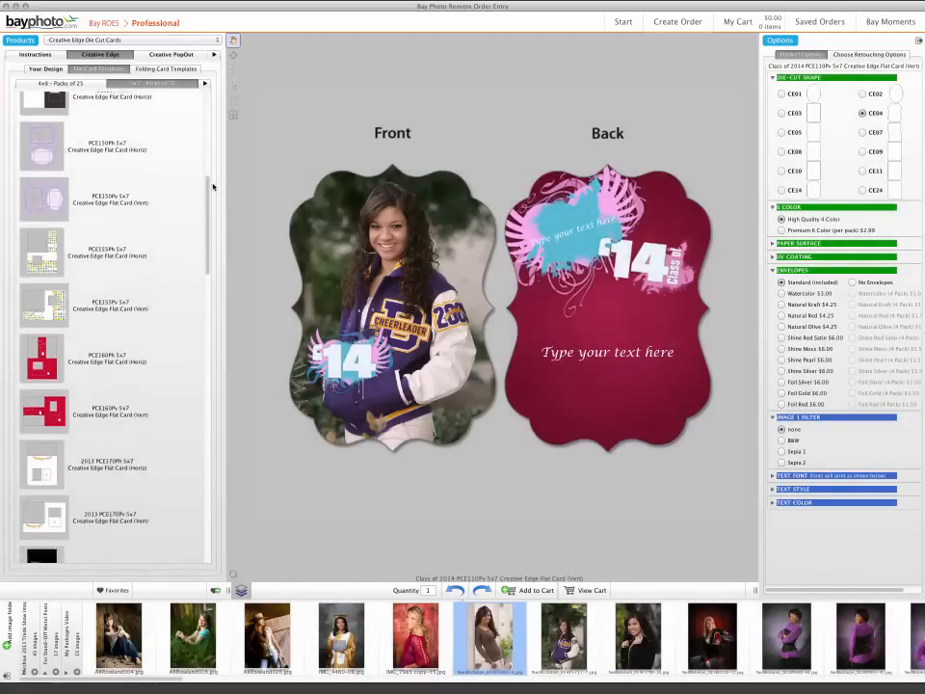
- Apply the saved 8x10, three 4x5 and eight wallets favorite package to the portrait
{"action": "scroll", "scroll_direction": "down", "scroll_amount": 3}
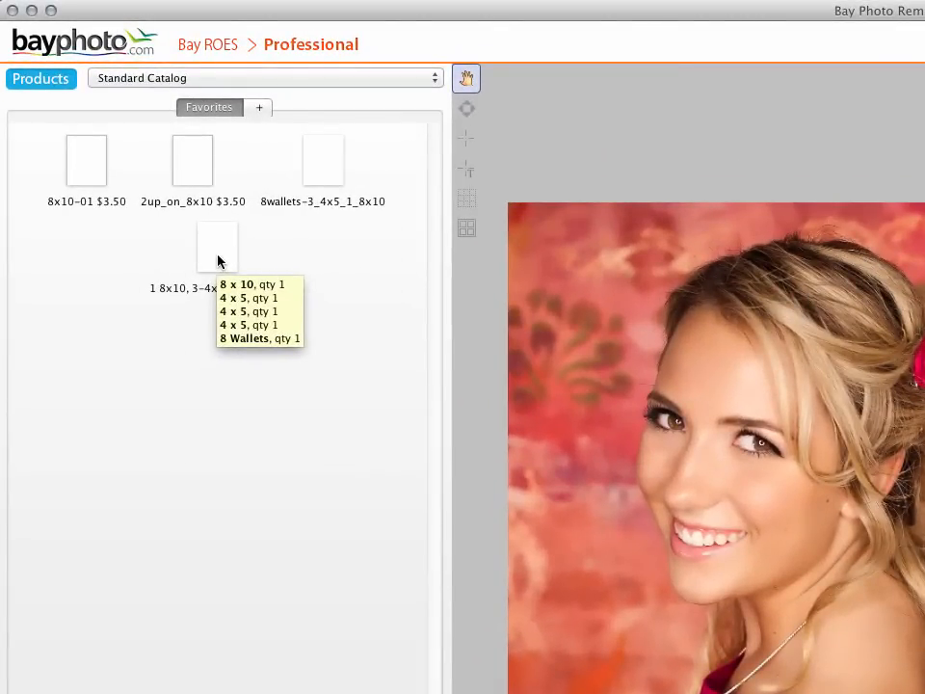
{"action": "left_click", "coordinate": [192, 160]}
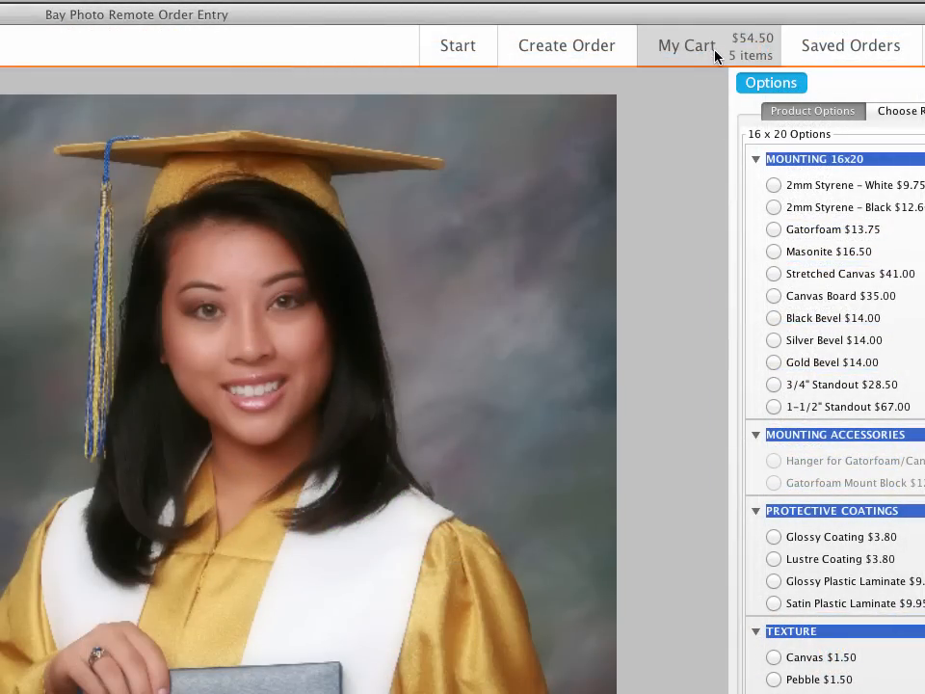
- Review My Cart and add Chocolate Boutique Packaging with Coffee Eco Ribbon to the order
{"action": "left_click", "coordinate": [686, 47]}
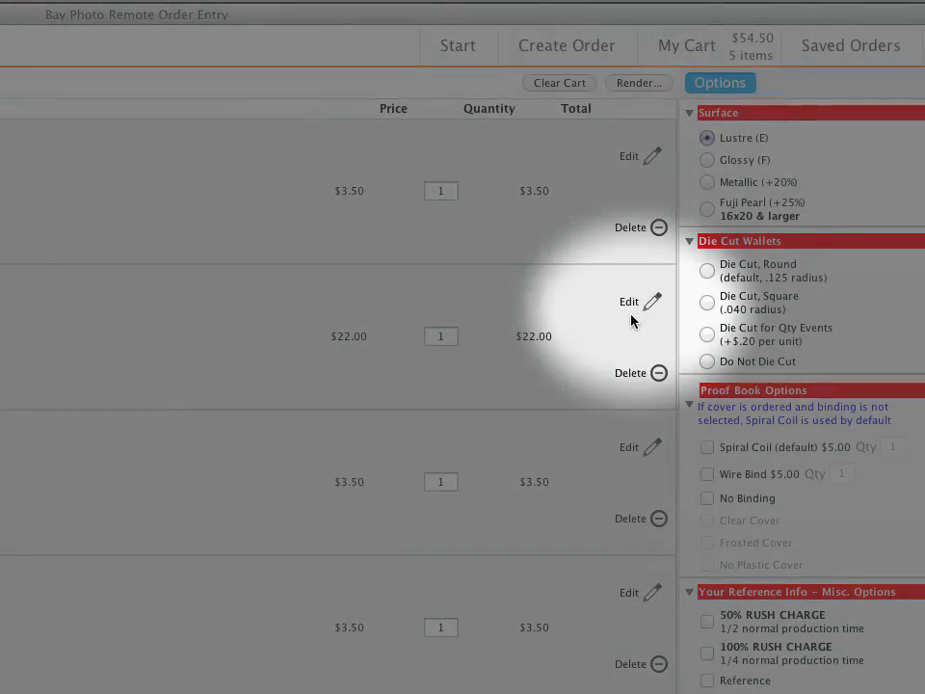
{"action": "scroll", "scroll_direction": "down", "scroll_amount": 3}
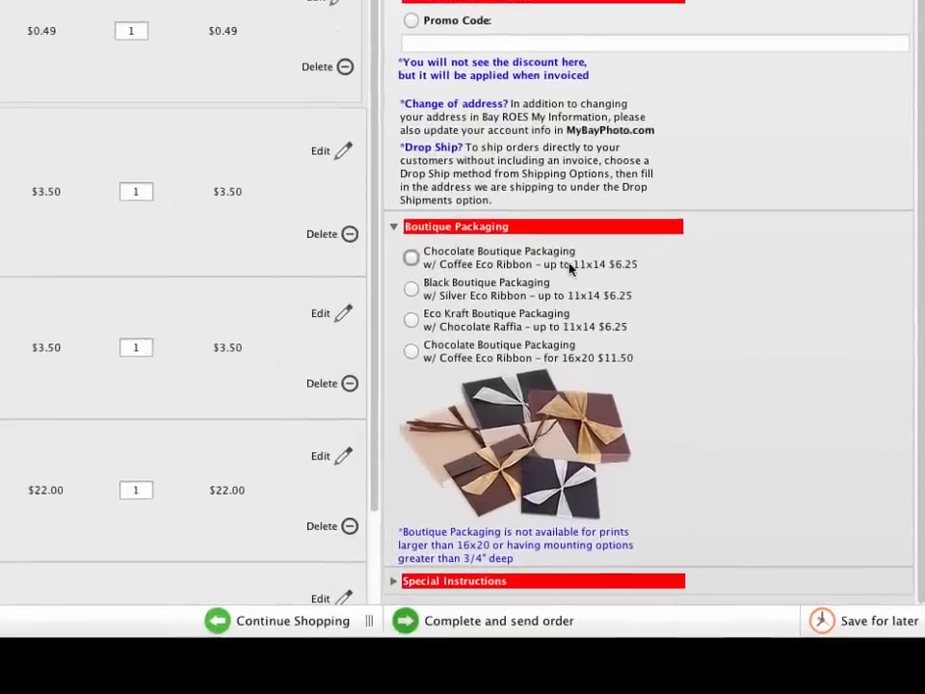
{"action": "left_click", "coordinate": [410, 259]}
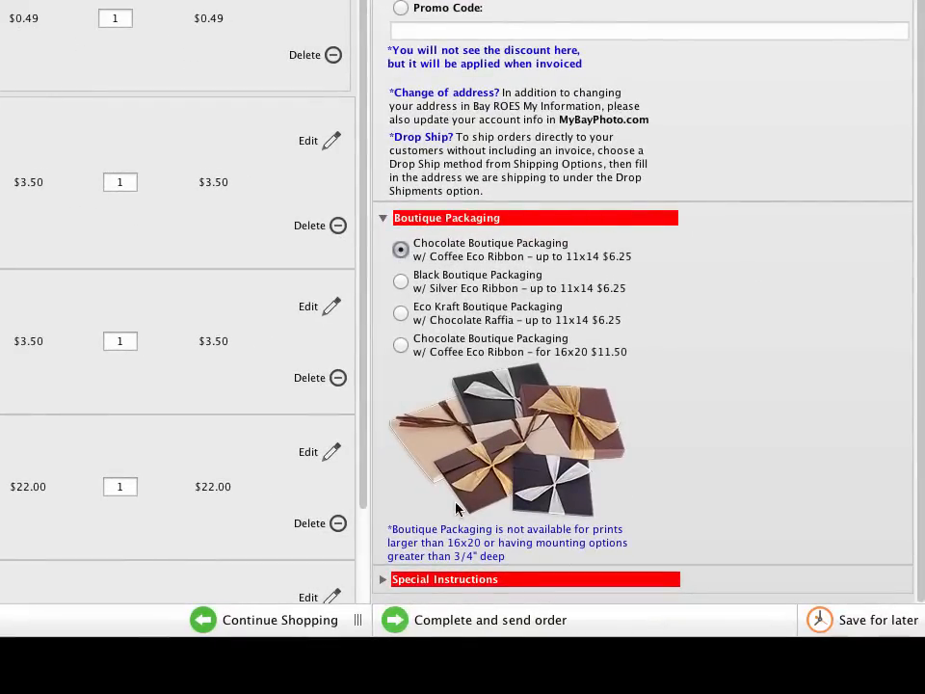
{"action": "mouse_move", "coordinate": [395, 620]}
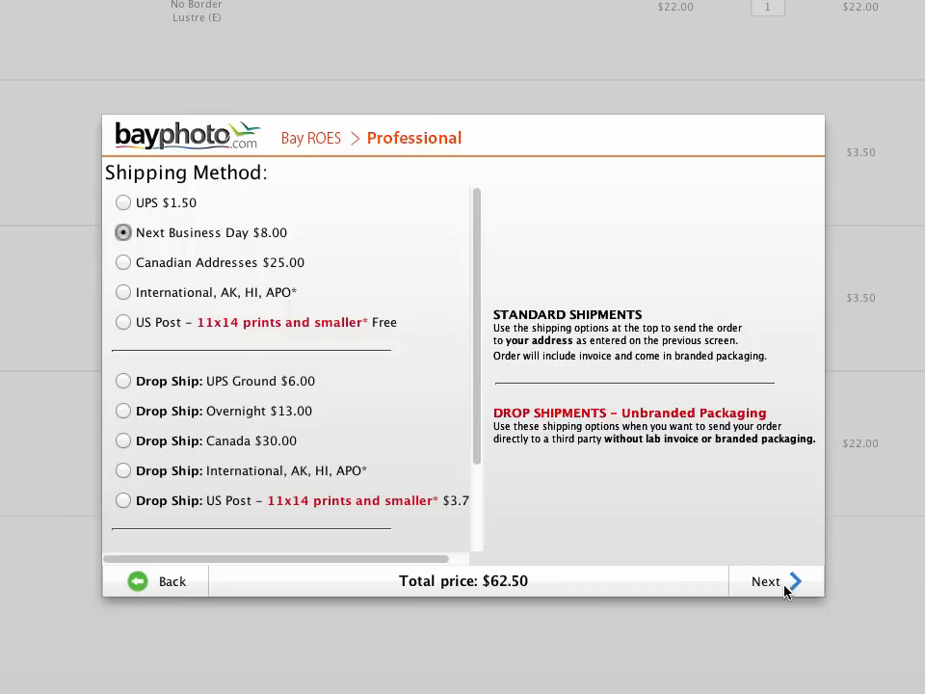
- Accept next-business-day shipping and payment on file, then send the order via the Internet
{"action": "left_click", "coordinate": [766, 582]}
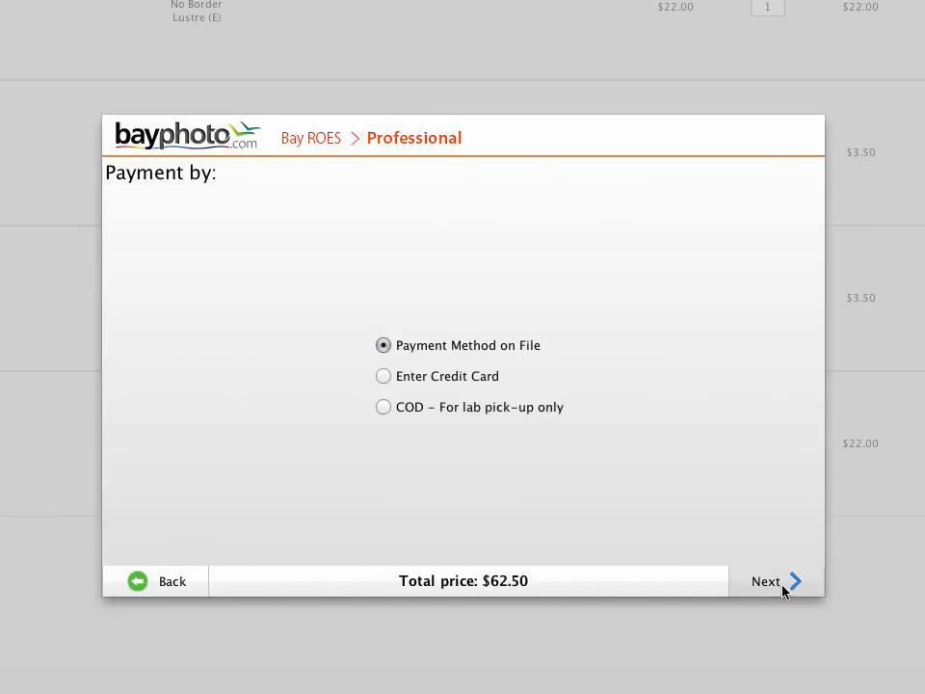
{"action": "left_click", "coordinate": [767, 582]}
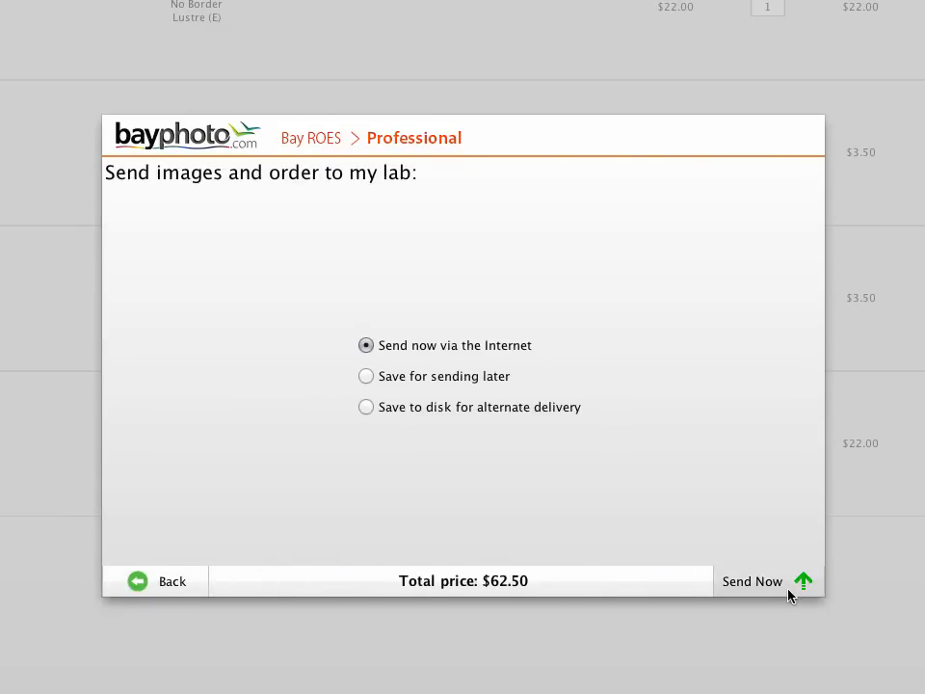
{"action": "left_click", "coordinate": [752, 582]}
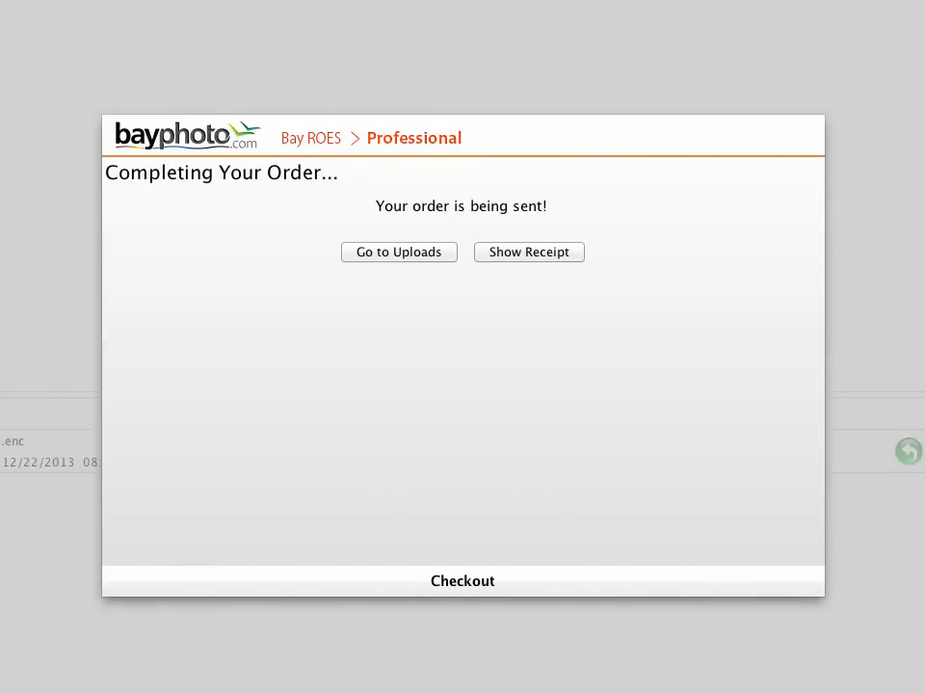